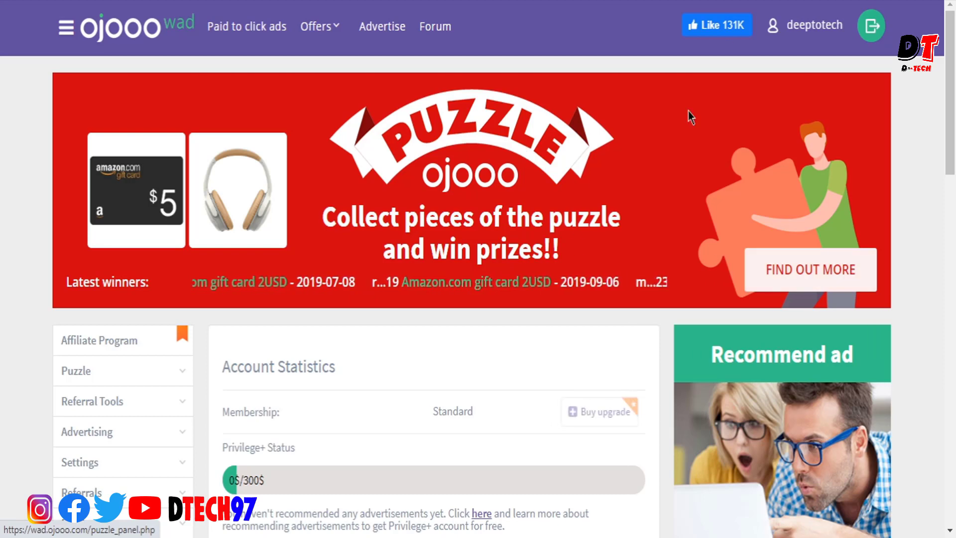
- Open Settings > Personal Settings to view the email, Bitcoin wallet and personal data form
scroll("down", 3)
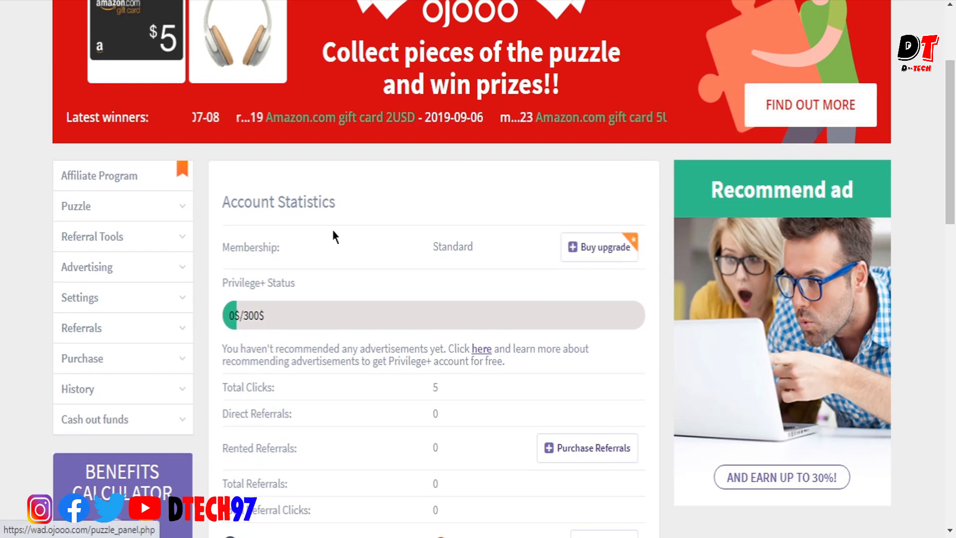
scroll("down", 3)
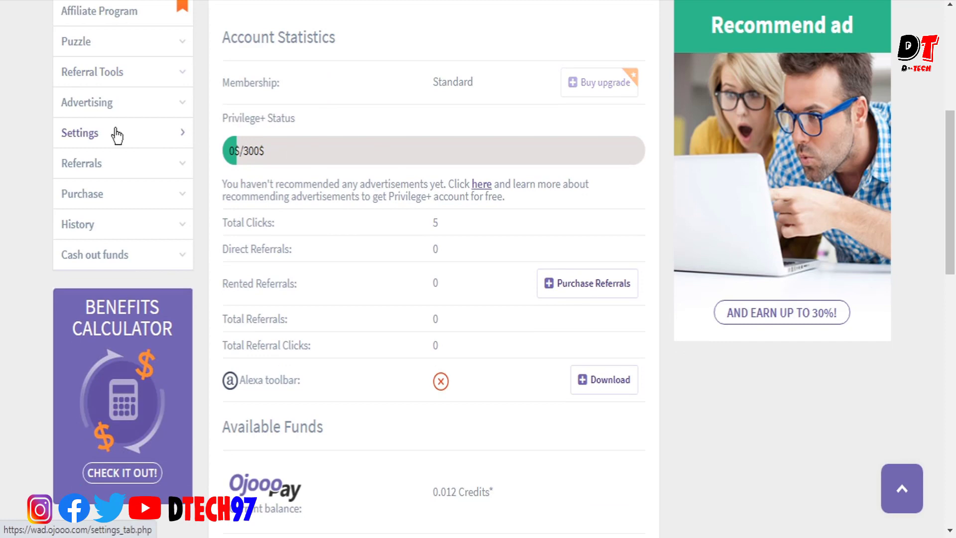
left_click(80, 132)
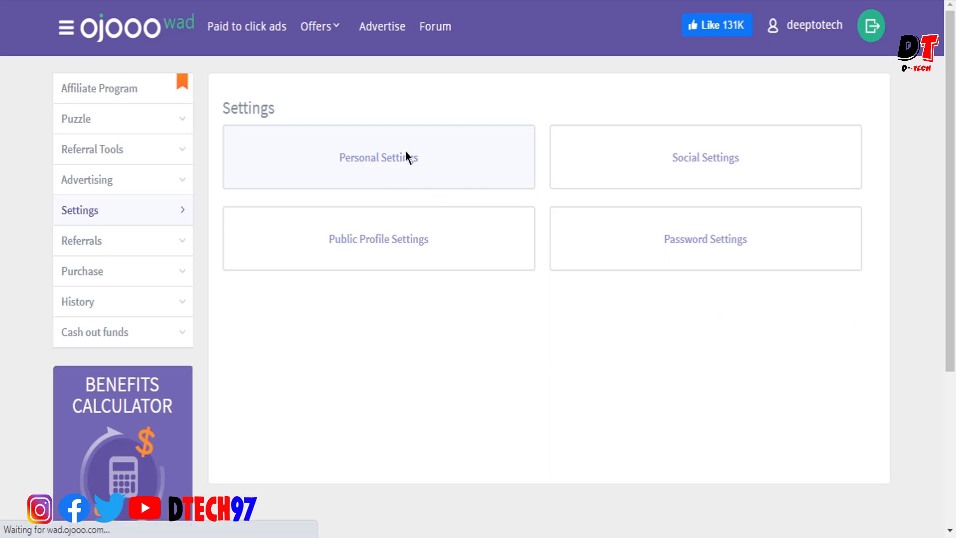
left_click(378, 157)
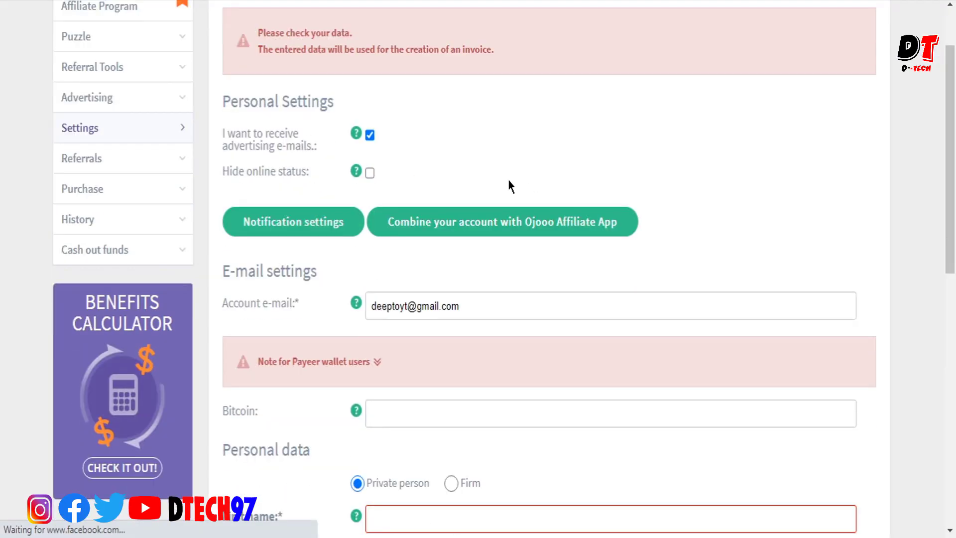
scroll("down", 3)
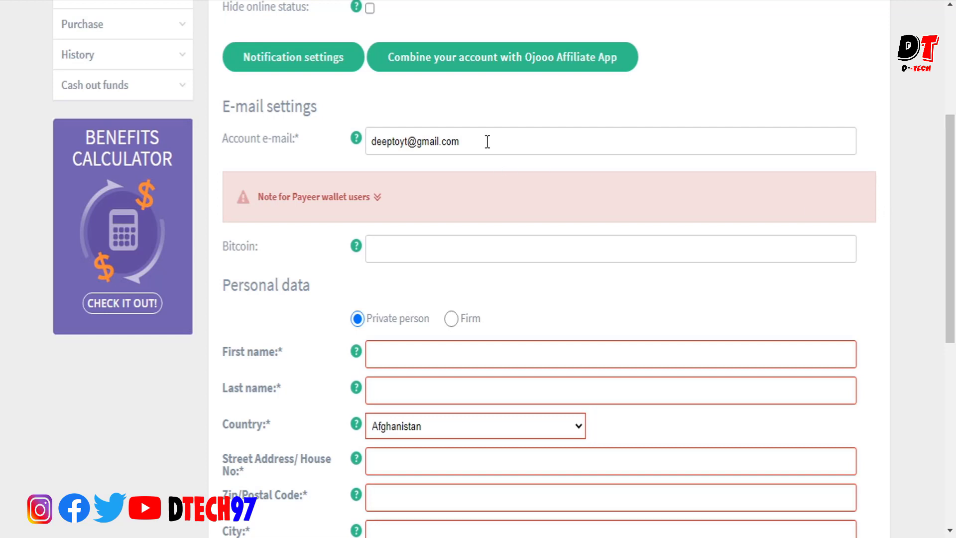
mouse_move(416, 196)
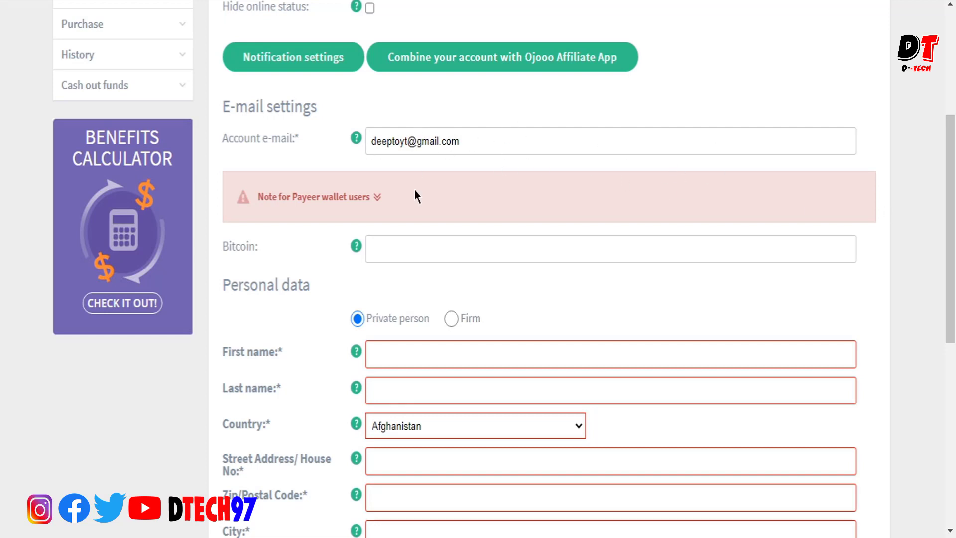
mouse_move(432, 169)
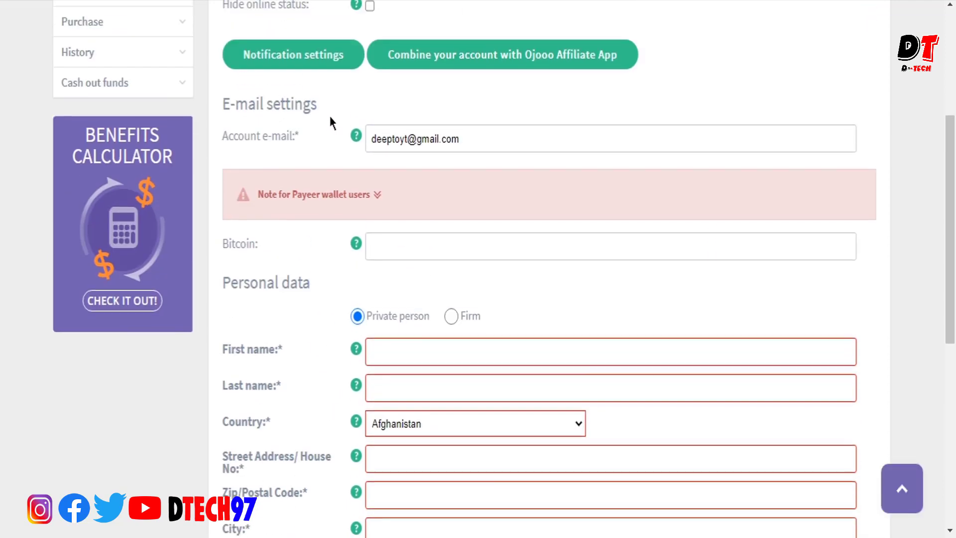
scroll("down", 3)
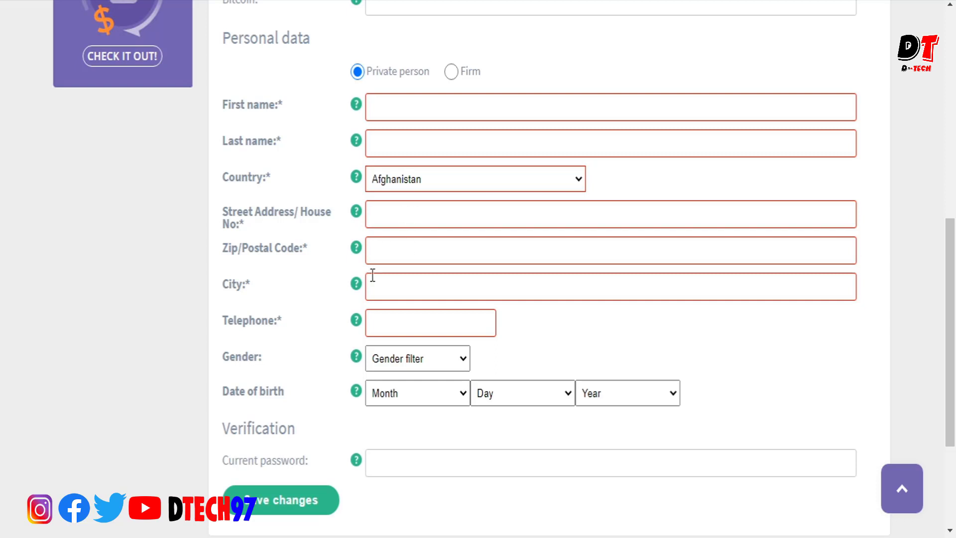
scroll("down", 3)
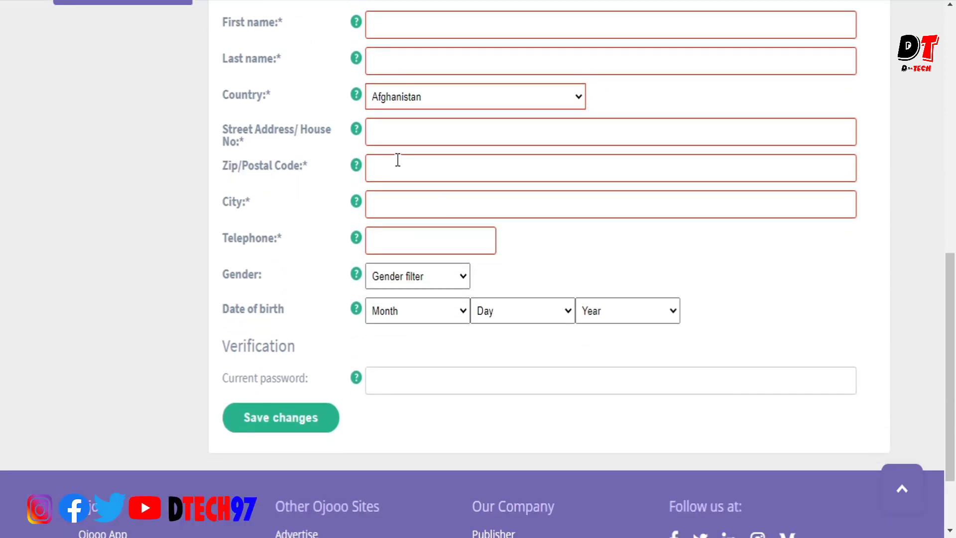
mouse_move(218, 299)
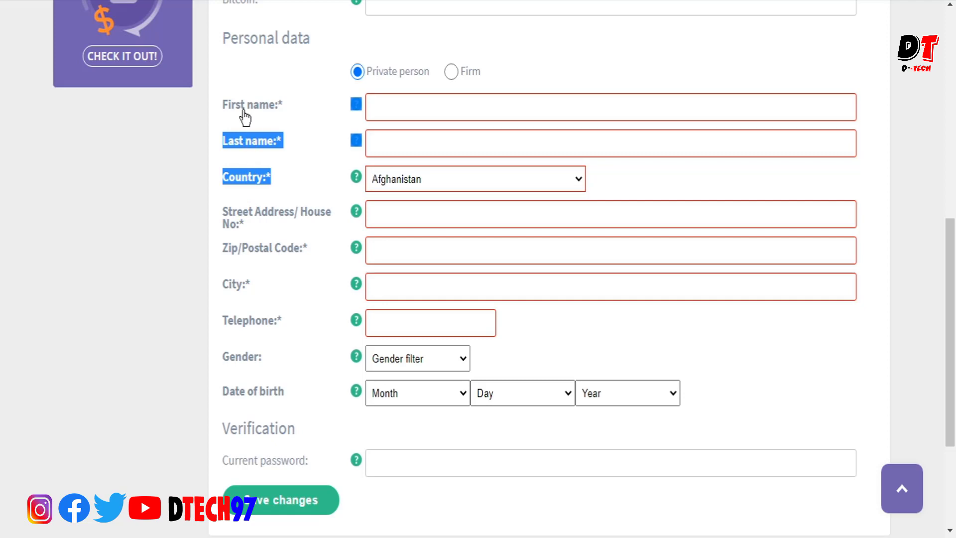
left_click(610, 106)
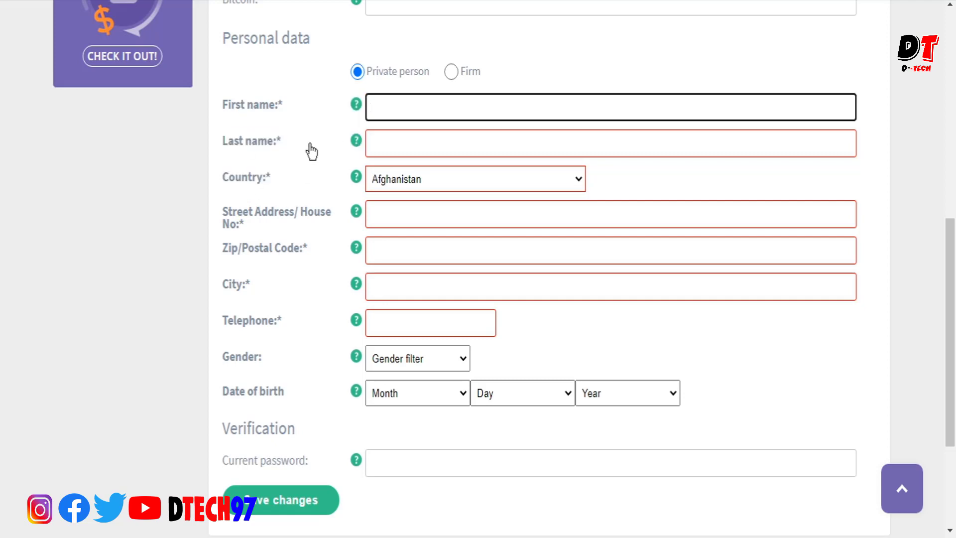
left_click(610, 106)
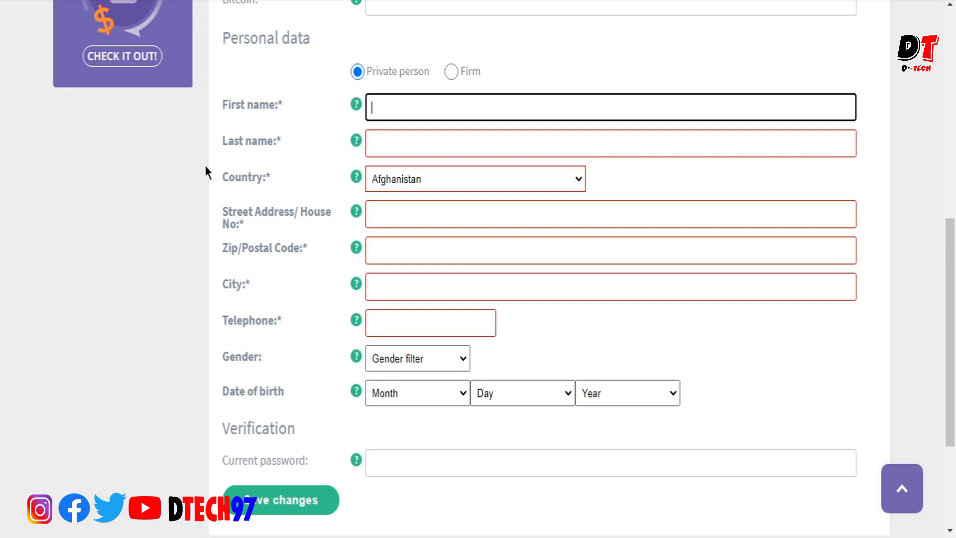
mouse_move(194, 233)
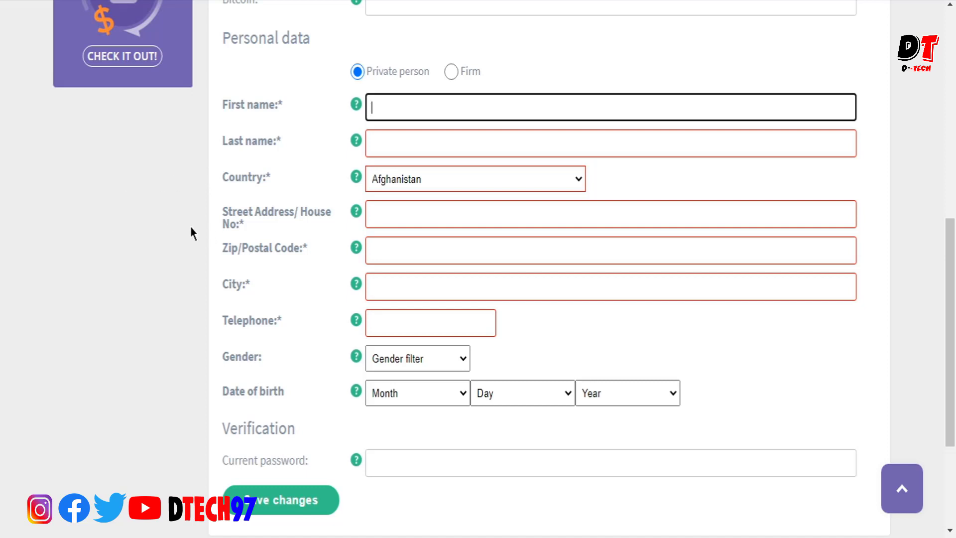
mouse_move(558, 315)
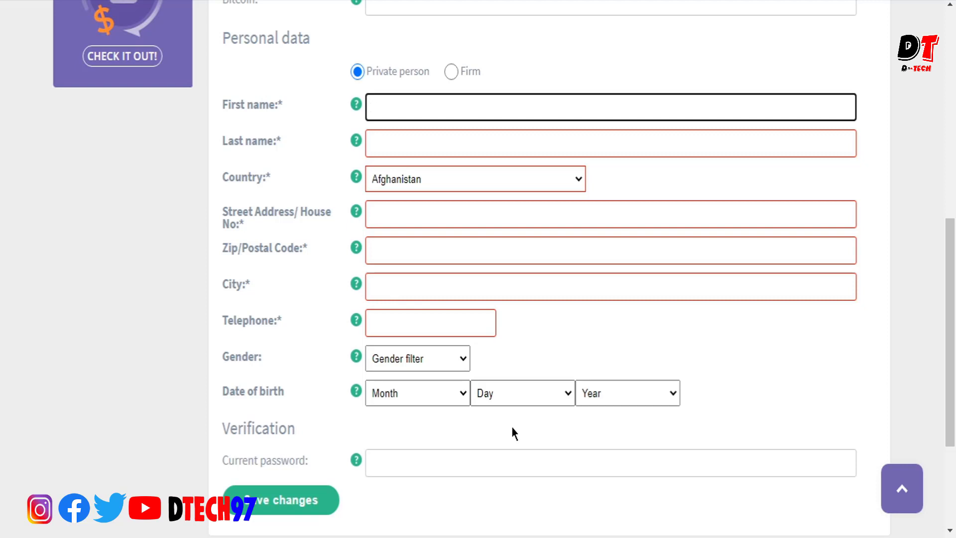
mouse_move(819, 329)
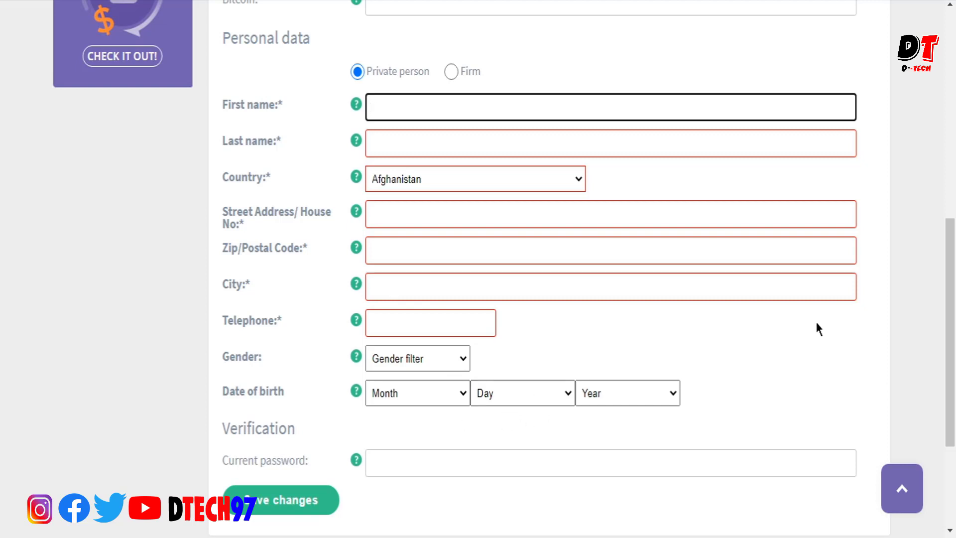
mouse_move(285, 214)
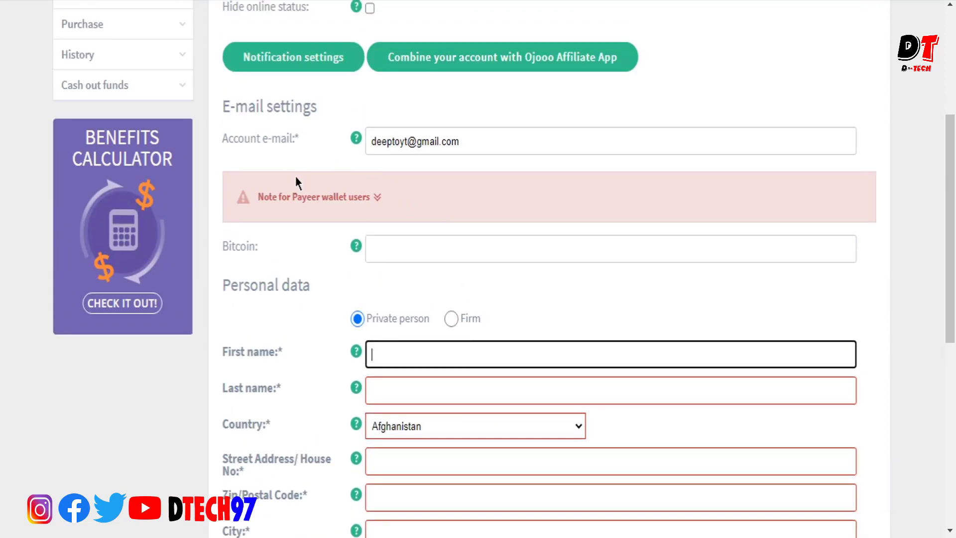
mouse_move(328, 209)
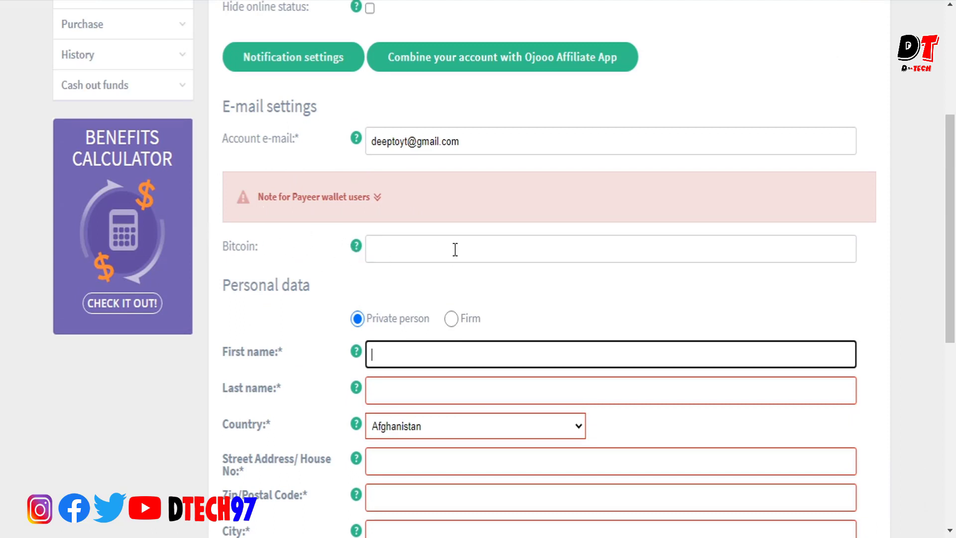
- Expand the Payeer wallet users note to reveal the 0.001 BTC minimum warning
left_click(609, 248)
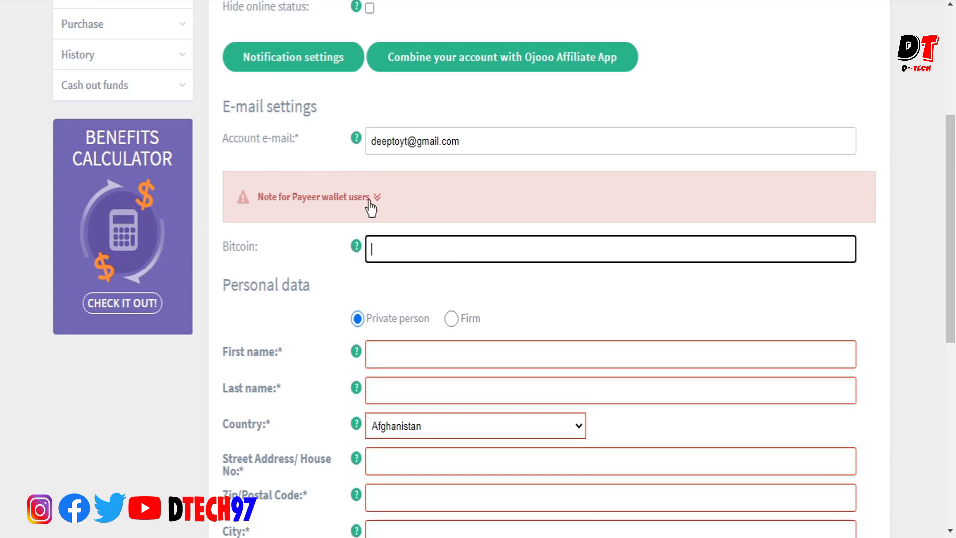
mouse_move(350, 223)
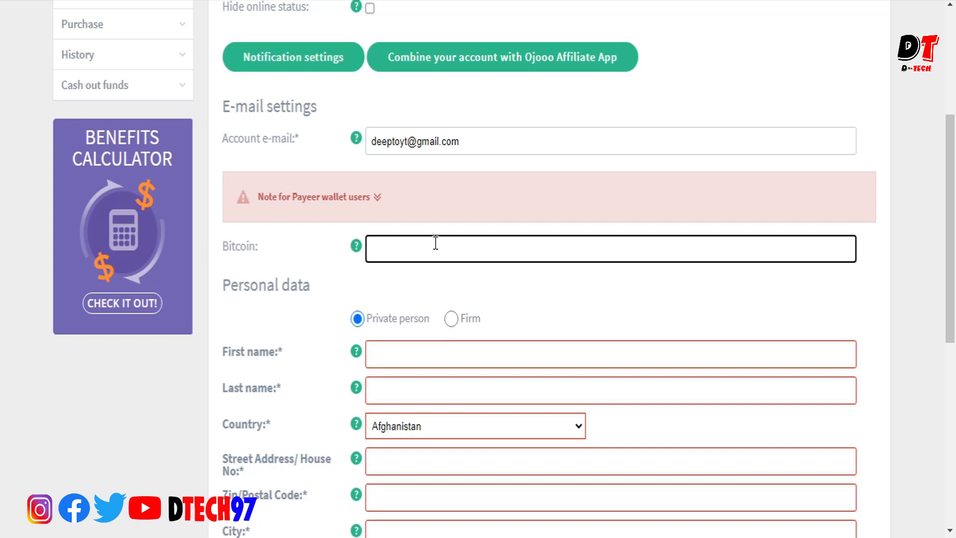
mouse_move(495, 257)
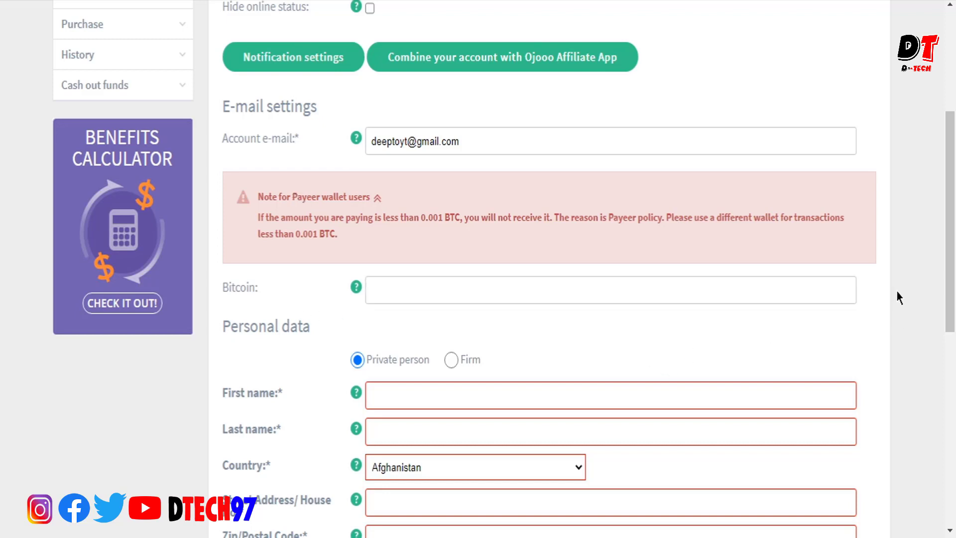
mouse_move(210, 299)
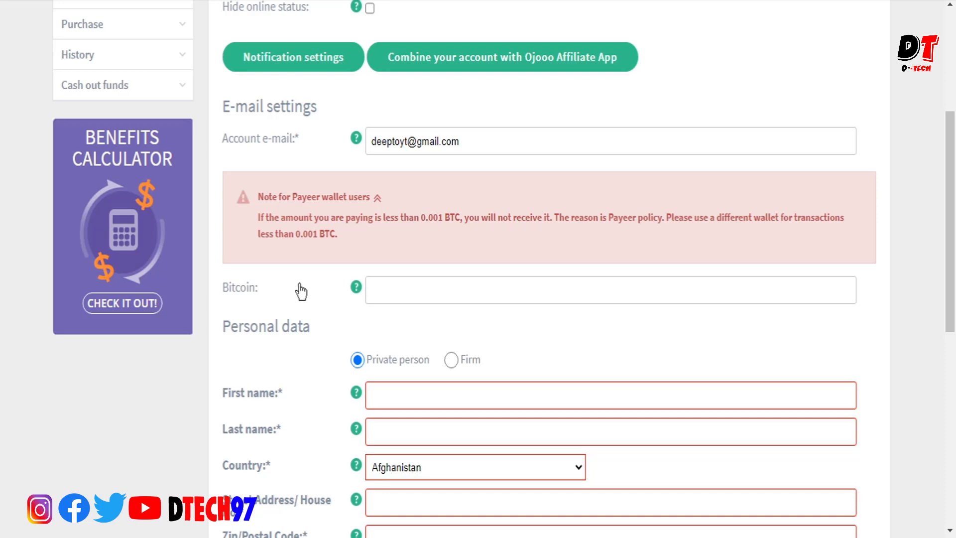
mouse_move(306, 288)
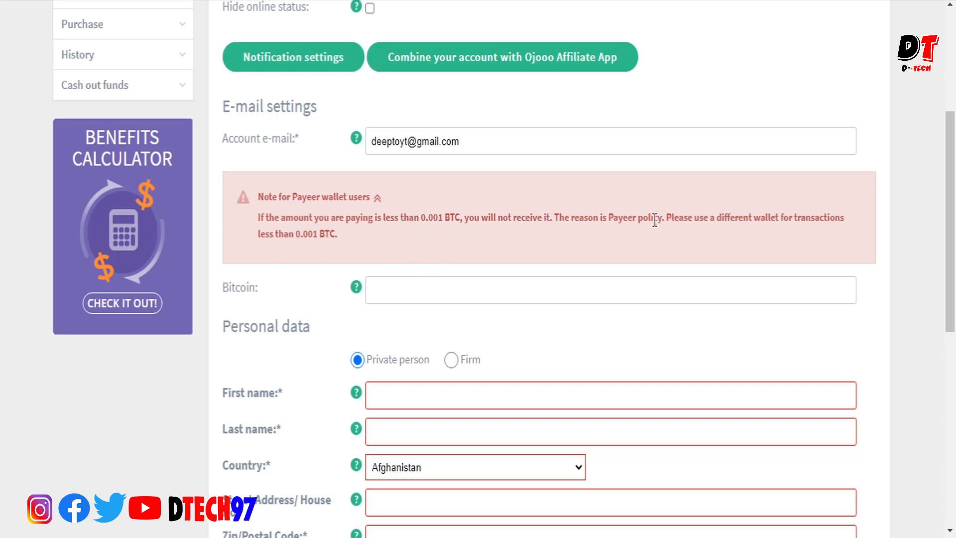
left_click(610, 290)
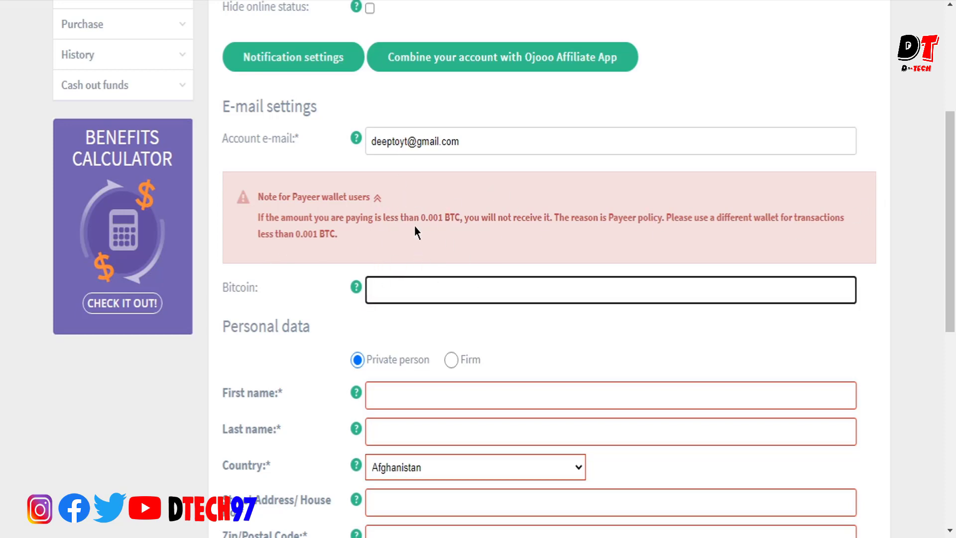
left_click(610, 290)
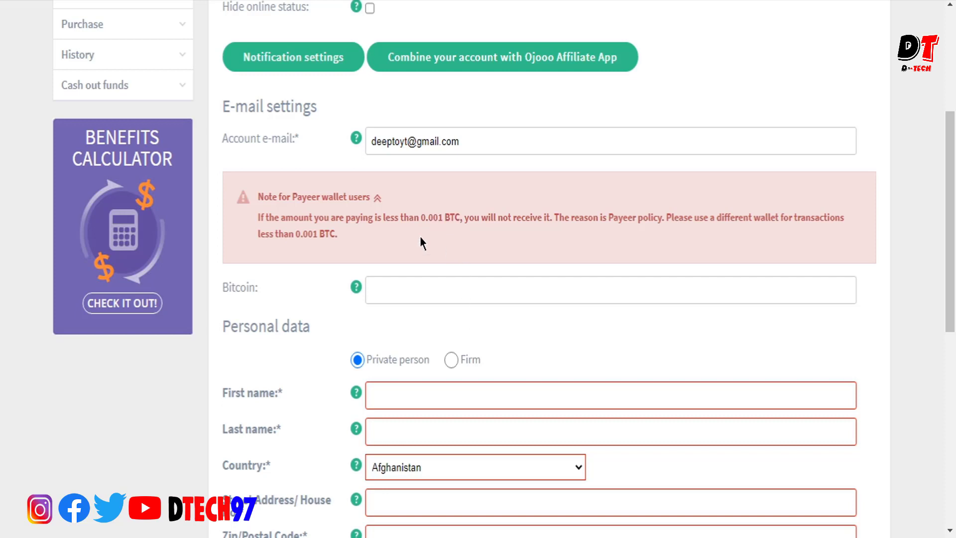
mouse_move(444, 280)
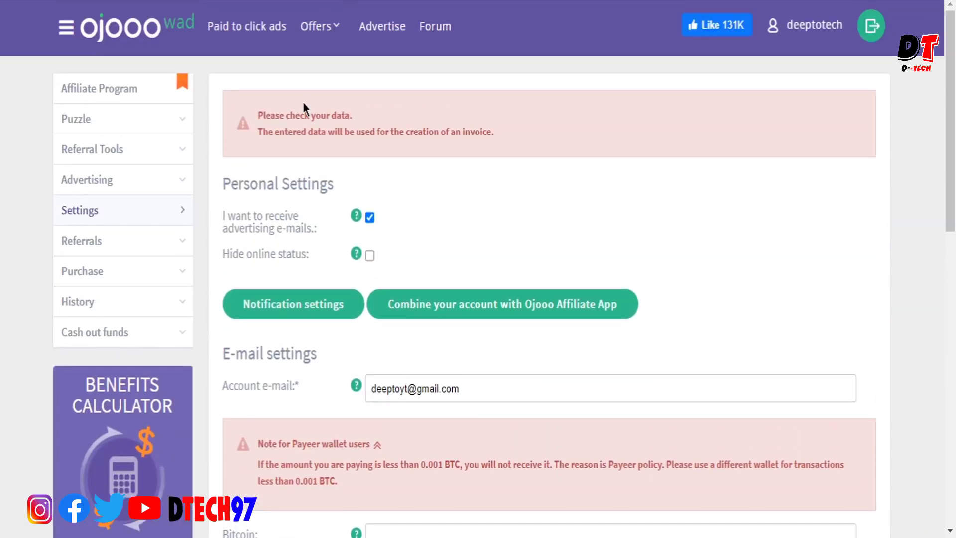
scroll("down", 3)
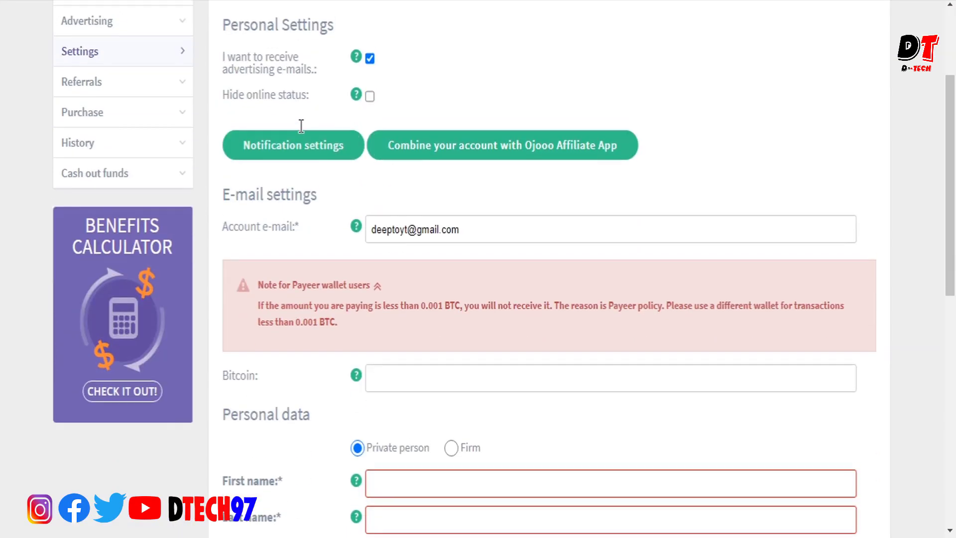
scroll("down", 3)
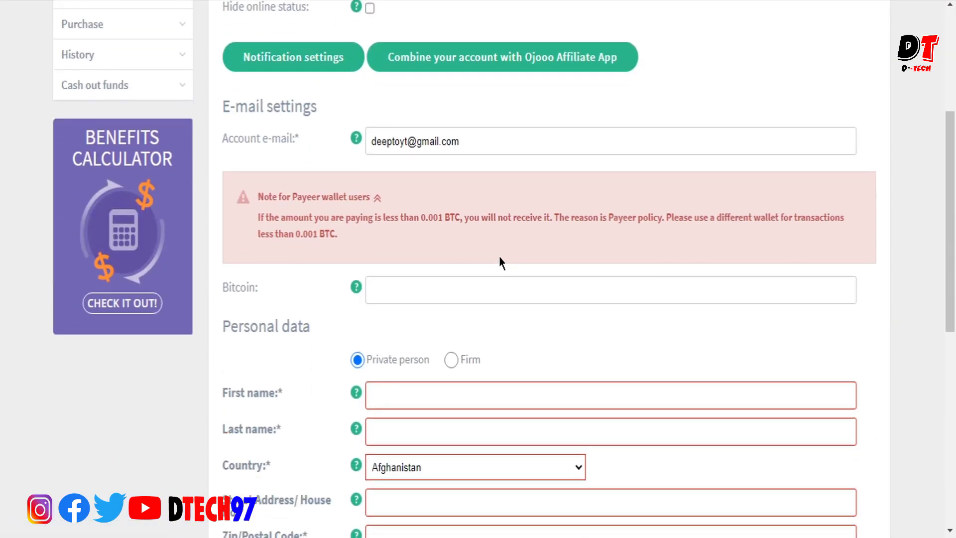
scroll("down", 3)
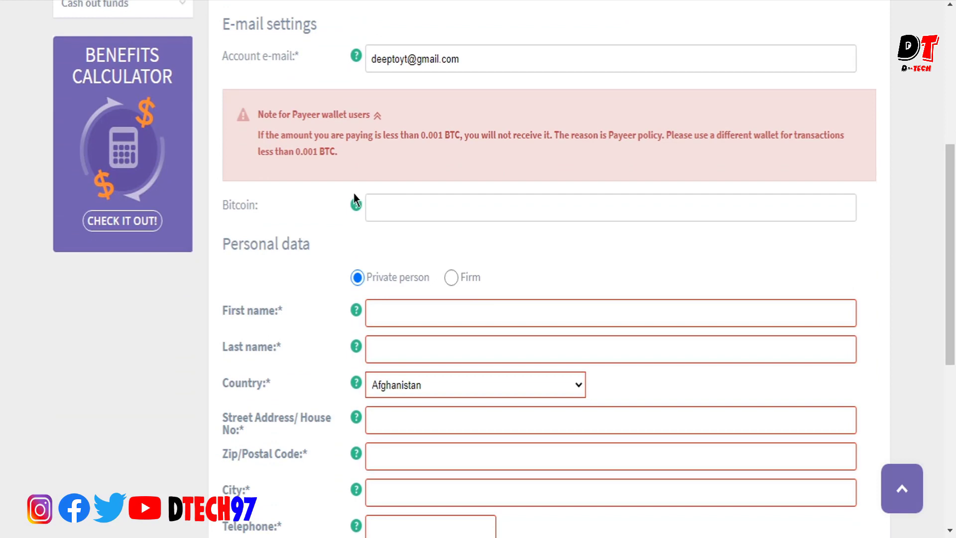
scroll("down", 3)
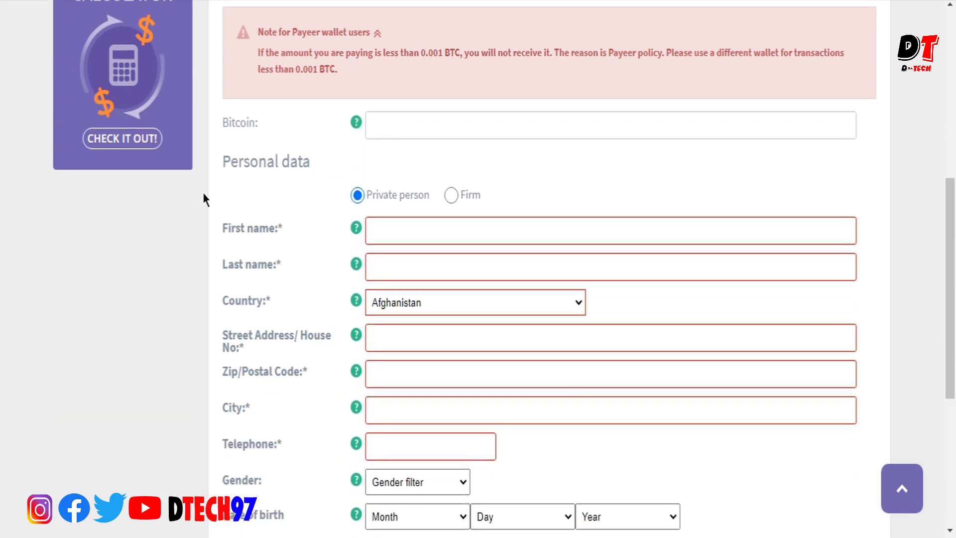
scroll("down", 3)
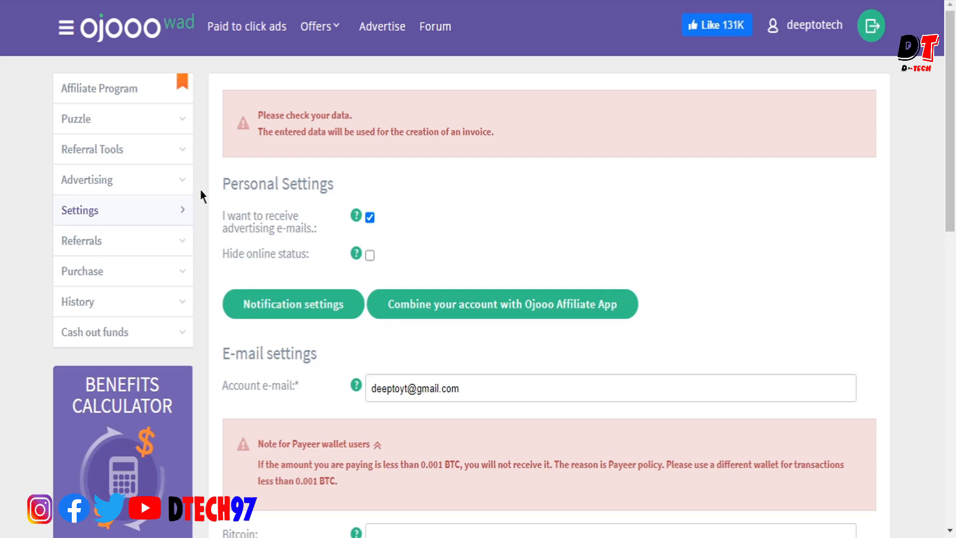
mouse_move(751, 238)
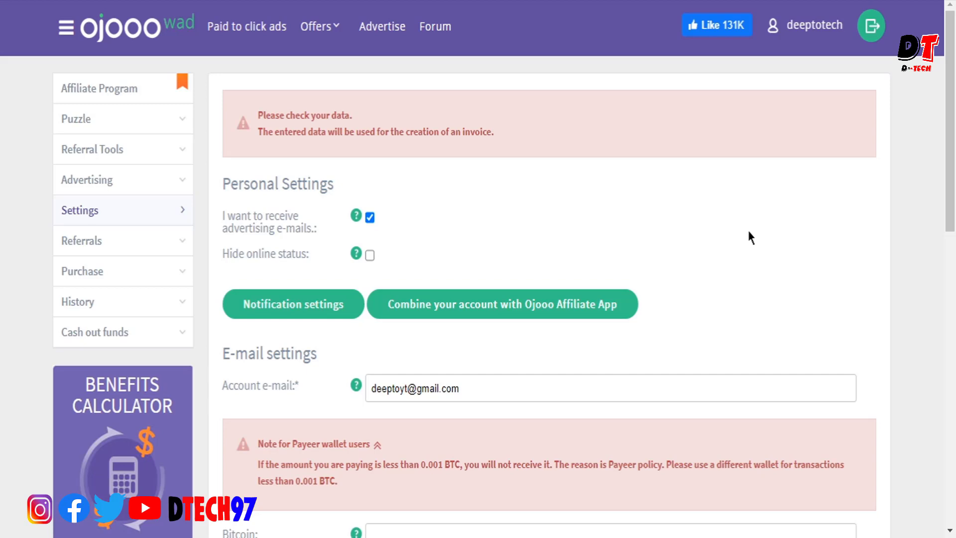
mouse_move(850, 490)
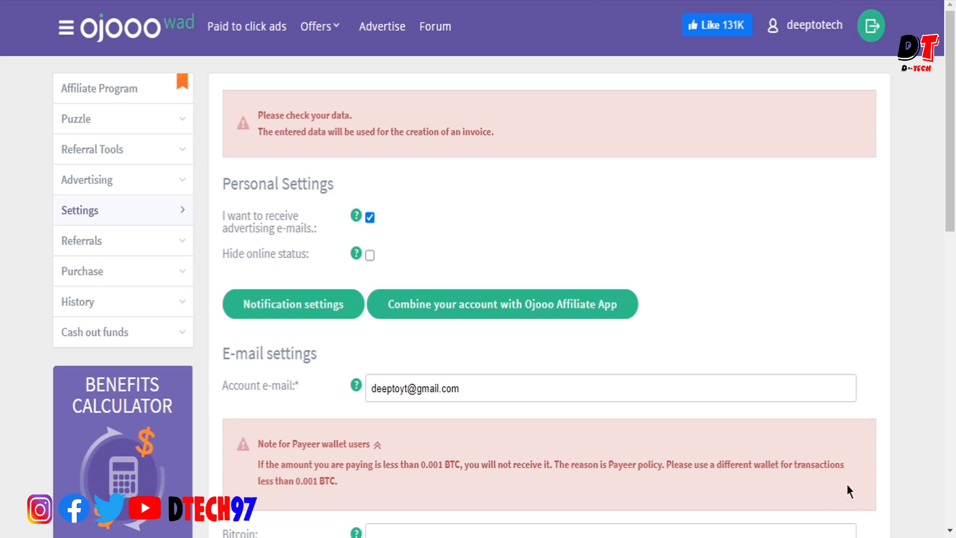
mouse_move(903, 72)
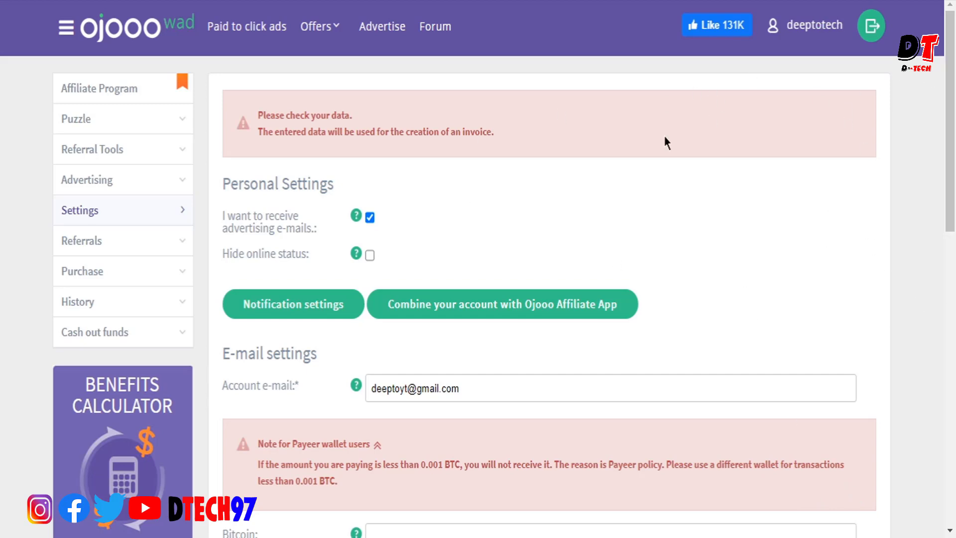
mouse_move(725, 247)
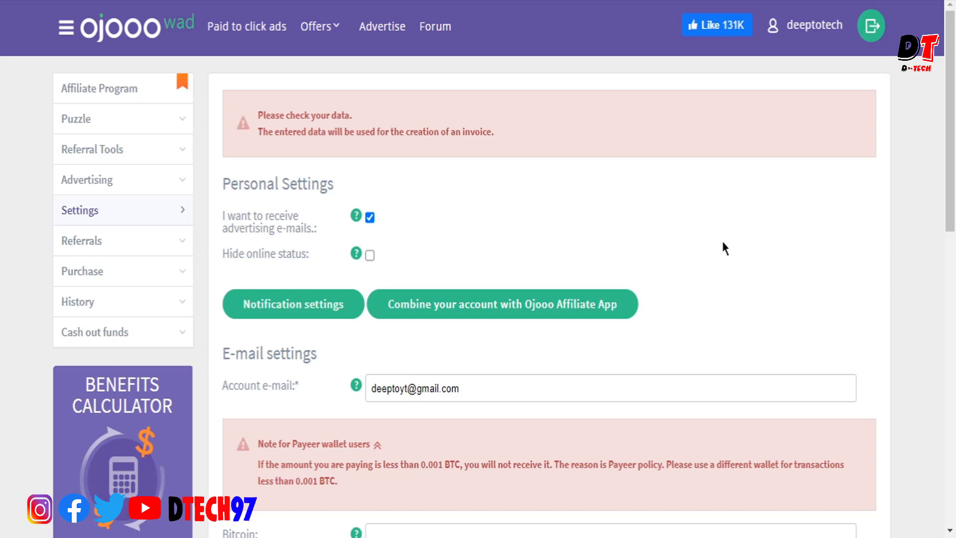